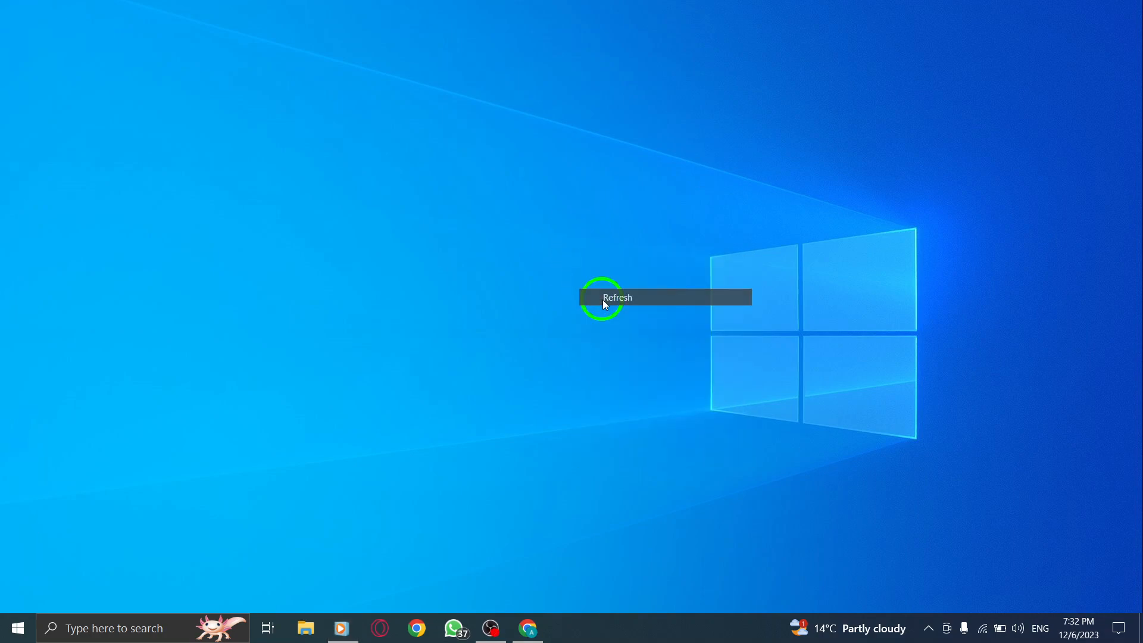
# Step: Refresh the desktop, then bring up Chrome's New Tab page and the GIFY.COM shortcut's options
pyautogui.rightClick(604, 306)
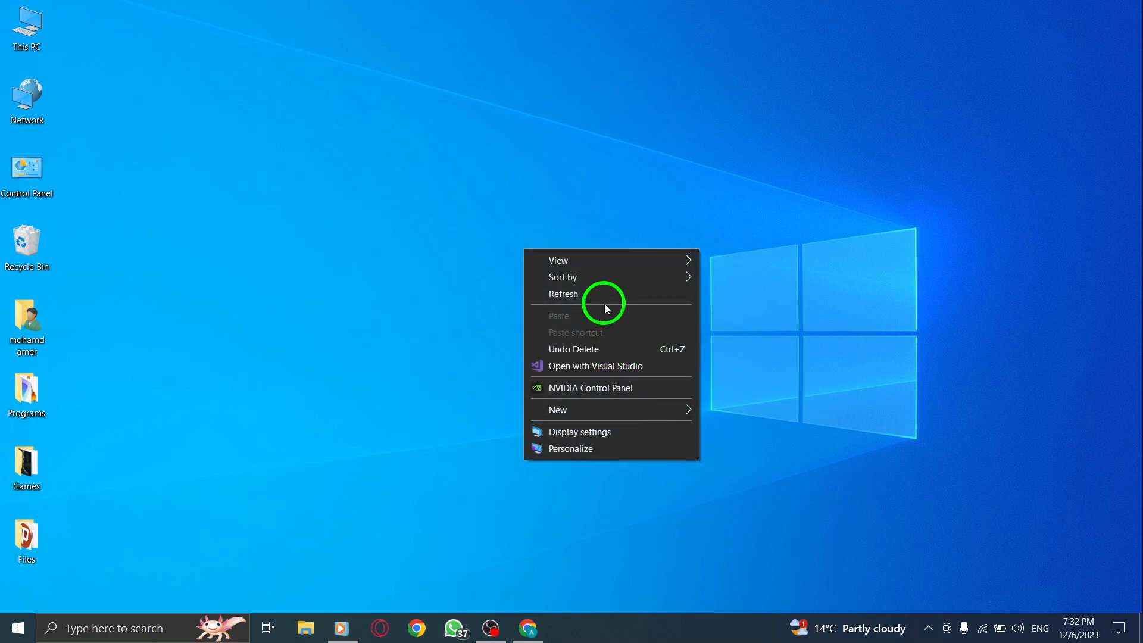
pyautogui.click(563, 294)
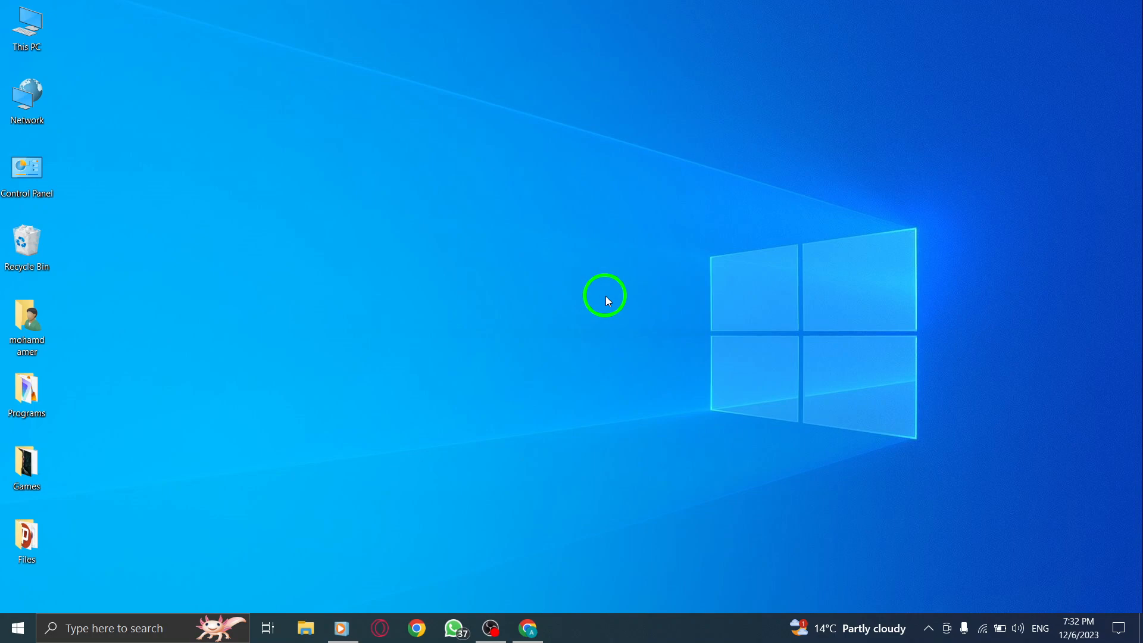
pyautogui.moveTo(532, 285)
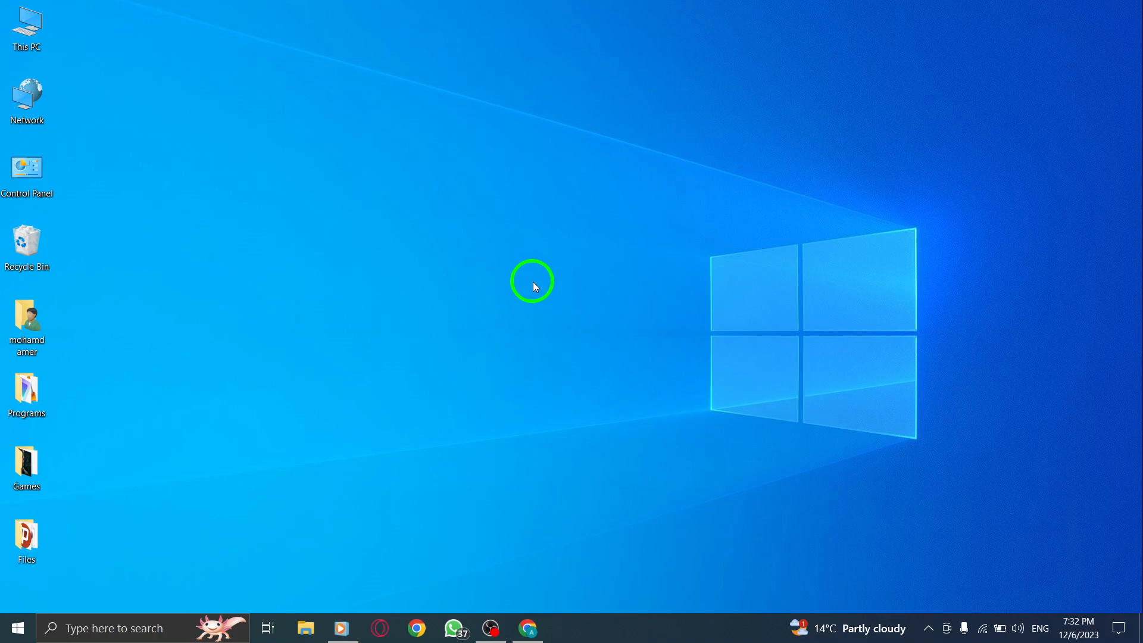
pyautogui.moveTo(488, 373)
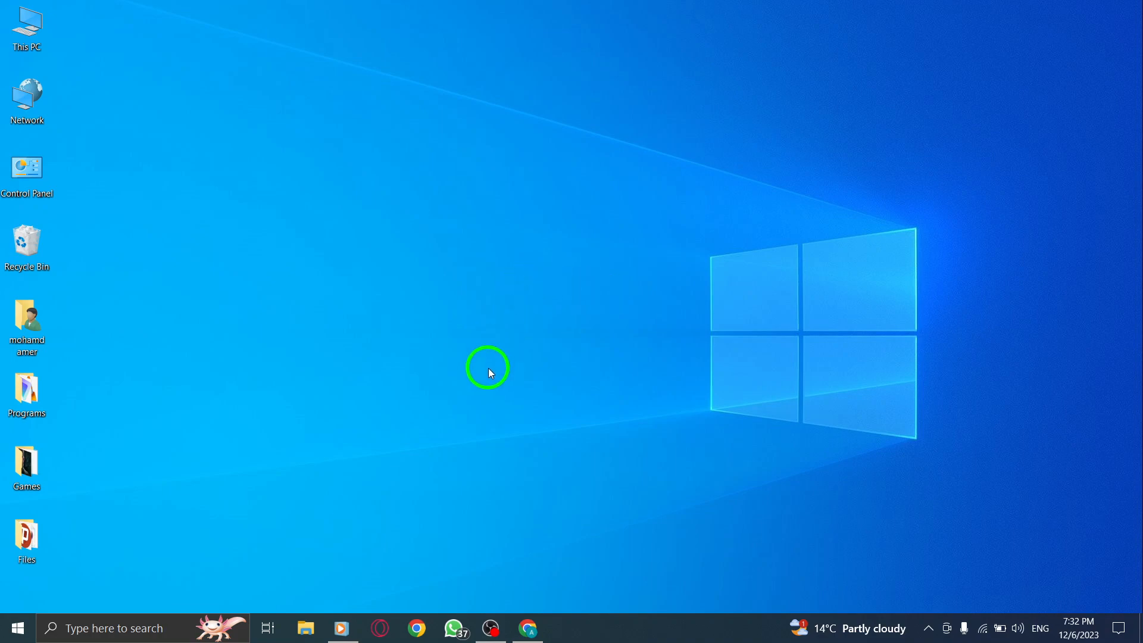
pyautogui.moveTo(533, 627)
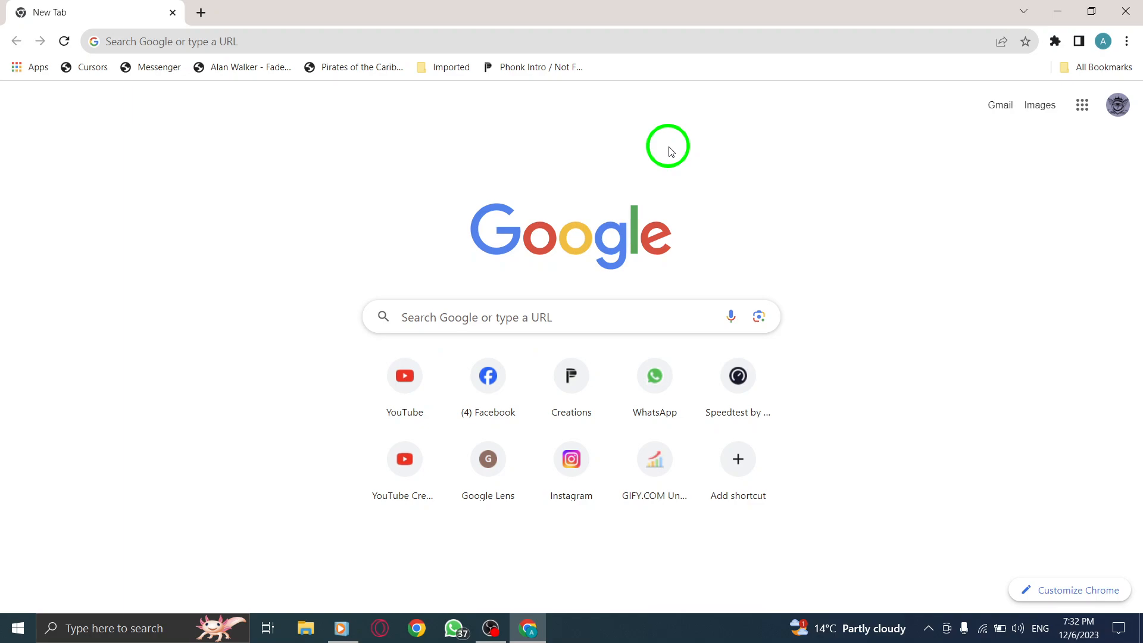
pyautogui.moveTo(703, 232)
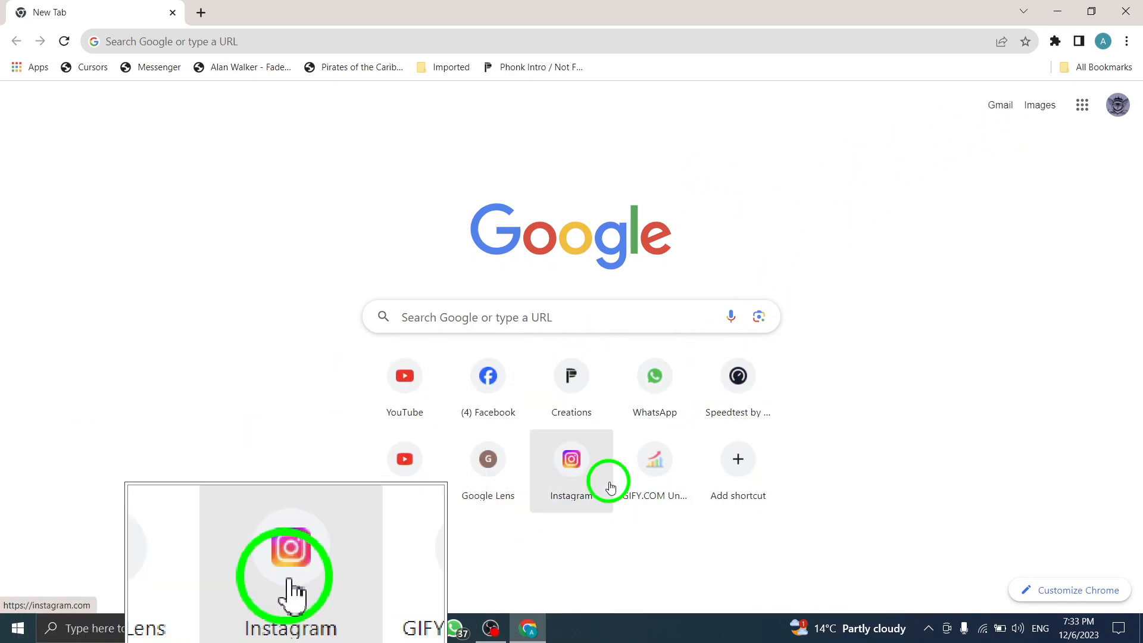
pyautogui.moveTo(683, 444)
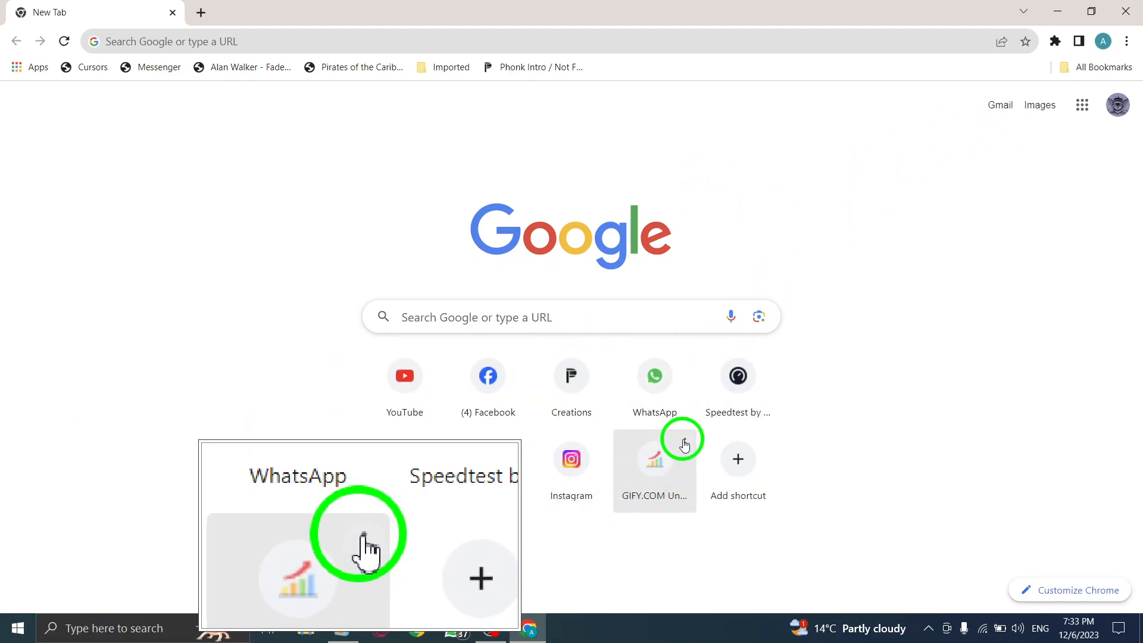
pyautogui.rightClick(681, 444)
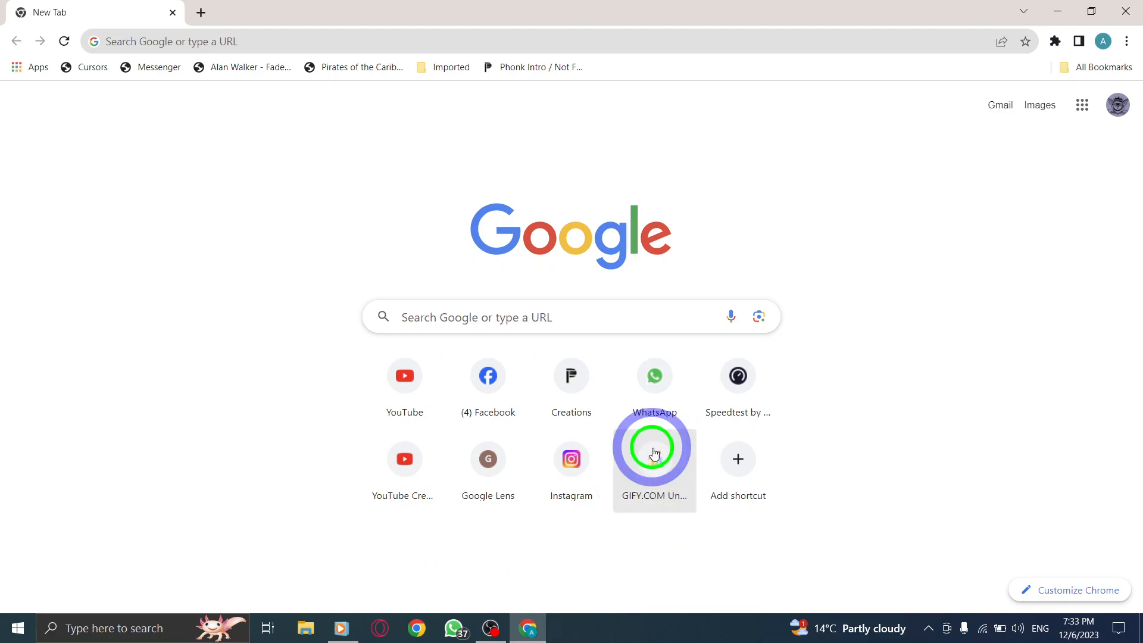
# Step: Remove the GIFY.COM shortcut via its options menu, then minimize Chrome to show the desktop
pyautogui.rightClick(654, 447)
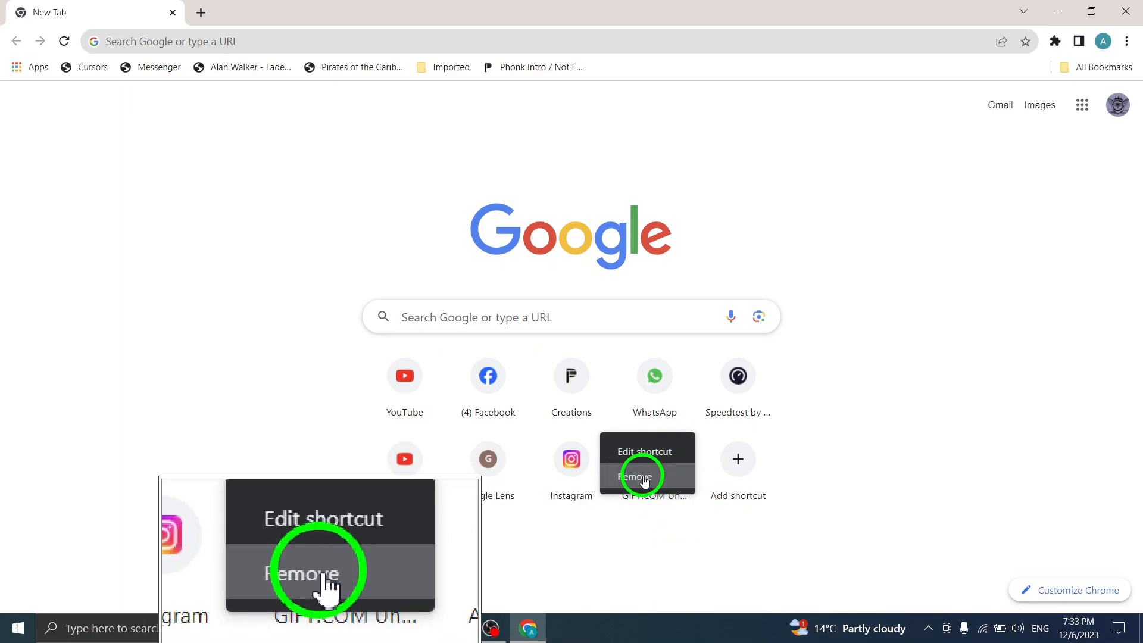
pyautogui.click(634, 476)
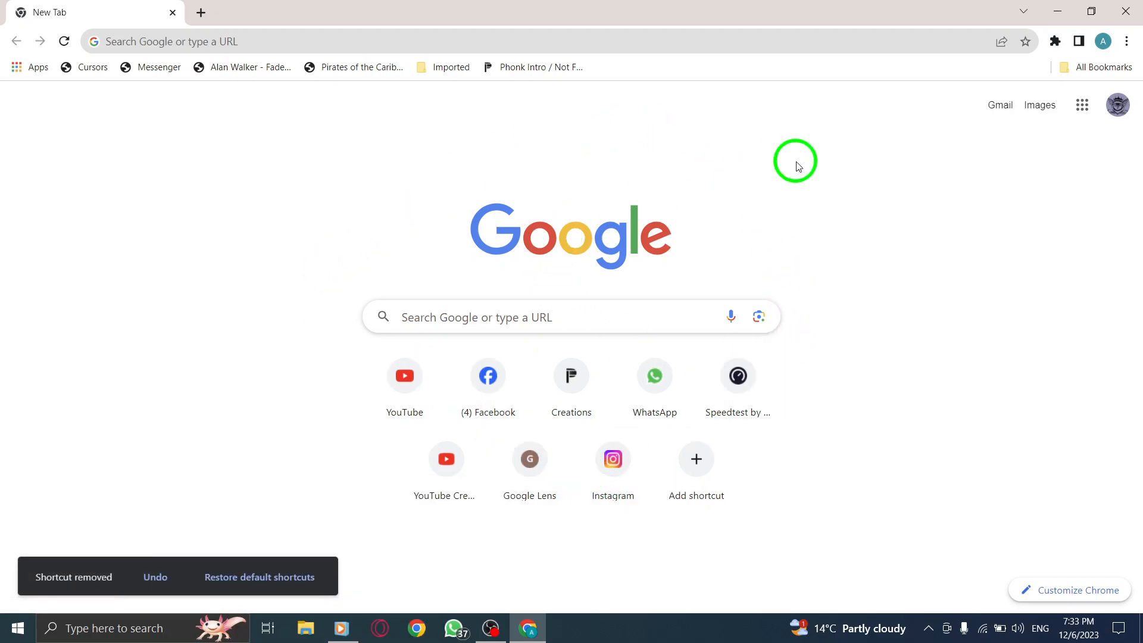
pyautogui.moveTo(835, 162)
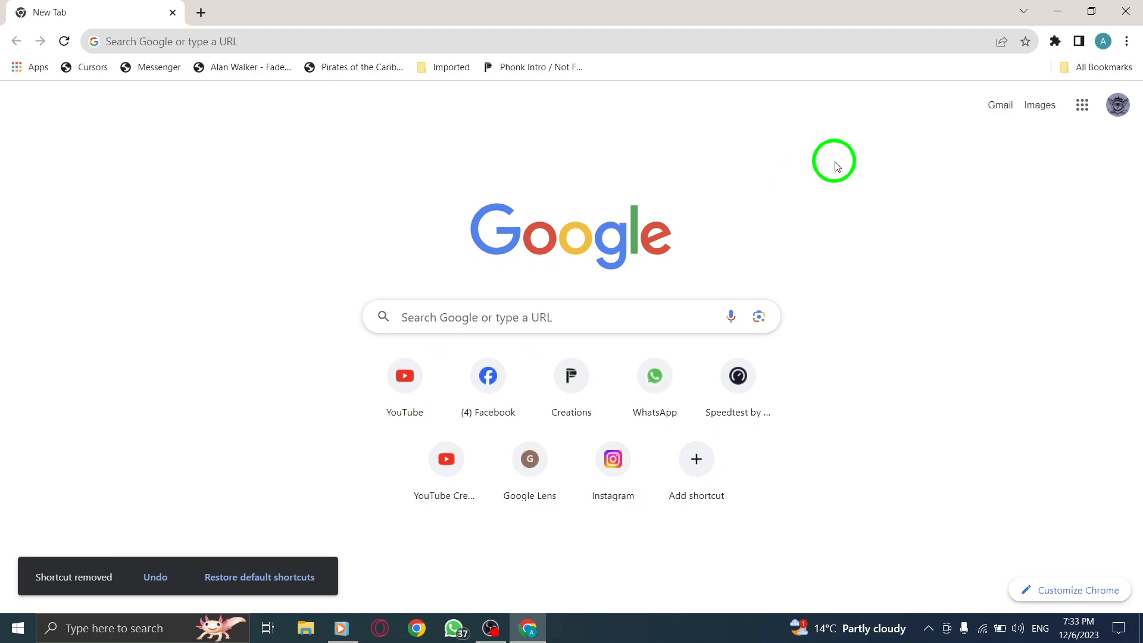
pyautogui.moveTo(1057, 12)
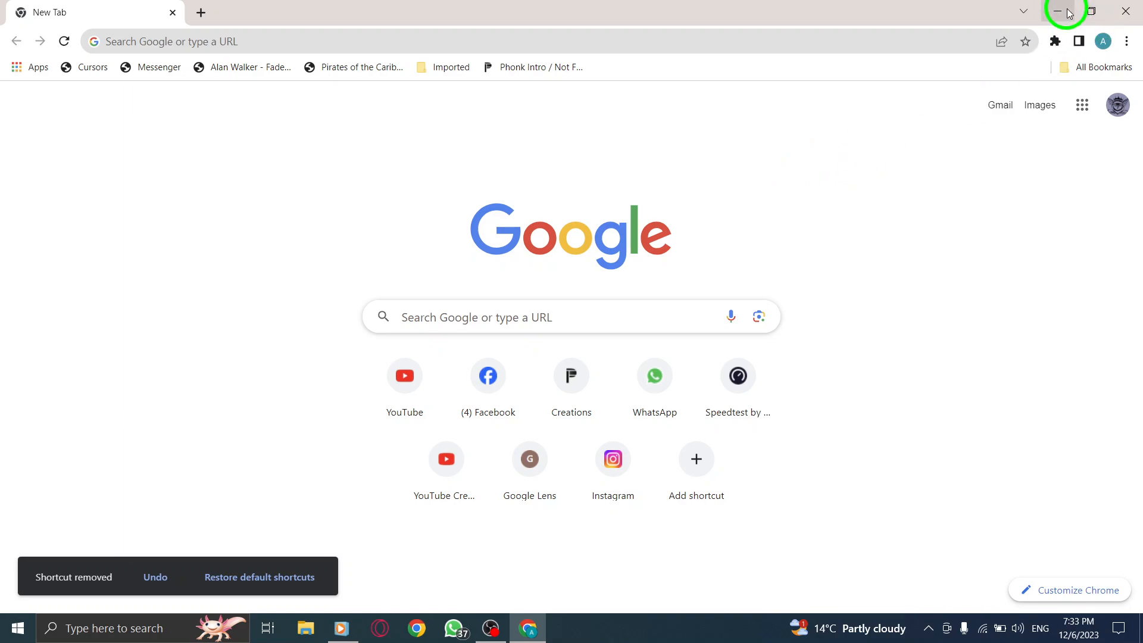
pyautogui.click(1060, 12)
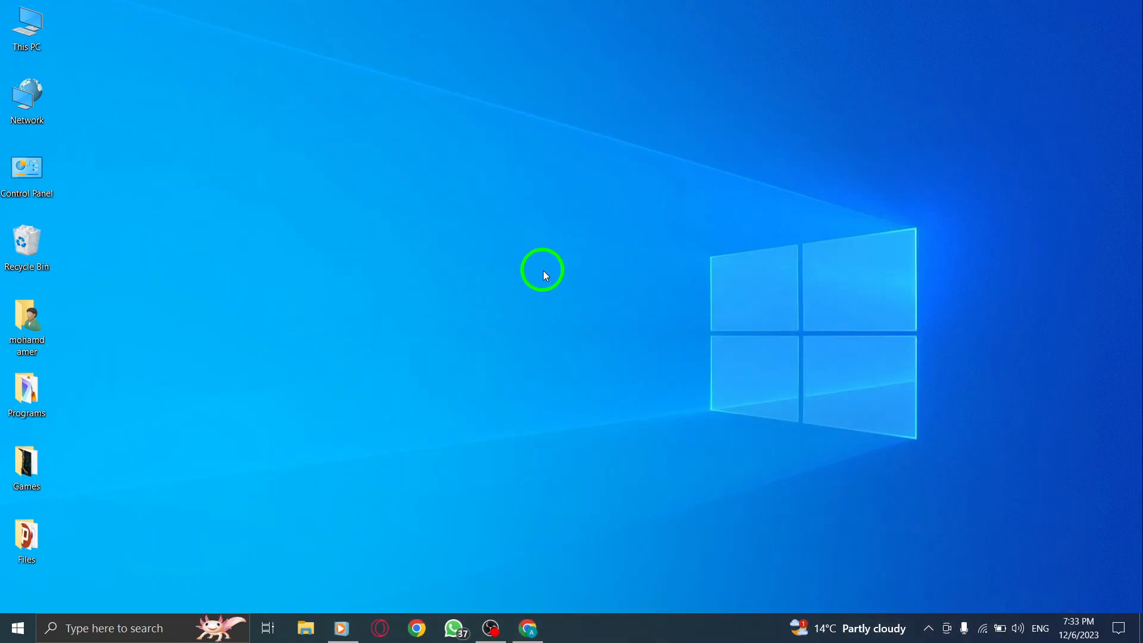